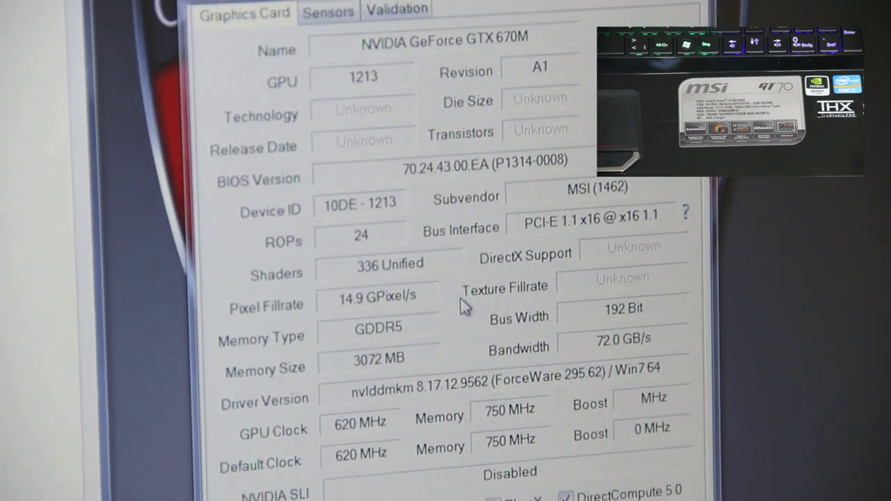
Scroll down through the GPU-Z GeForce GTX 670M details before switching to Killer Network Manager.
{"action": "scroll", "scroll_direction": "down", "scroll_amount": 3}
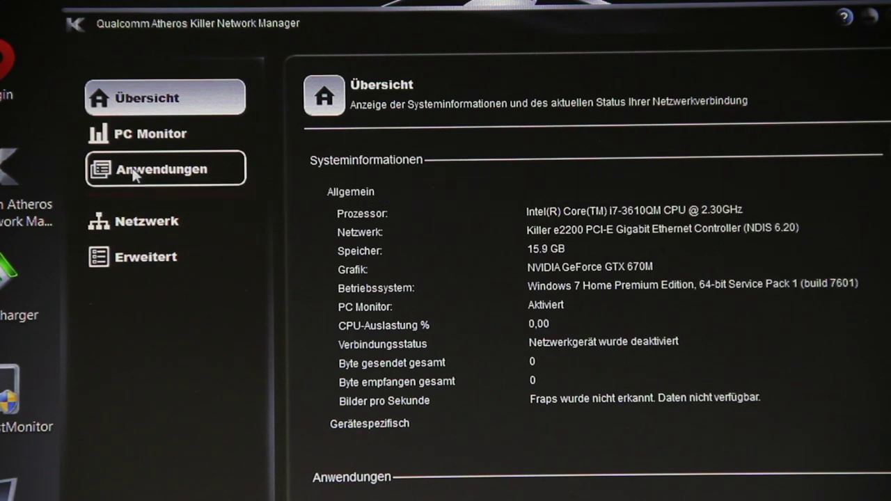
On the Anwendungen page, lower Microsoft Office Client Virtualization's maximum upload bandwidth to about 1,33 Mbps.
{"action": "left_click", "coordinate": [162, 169]}
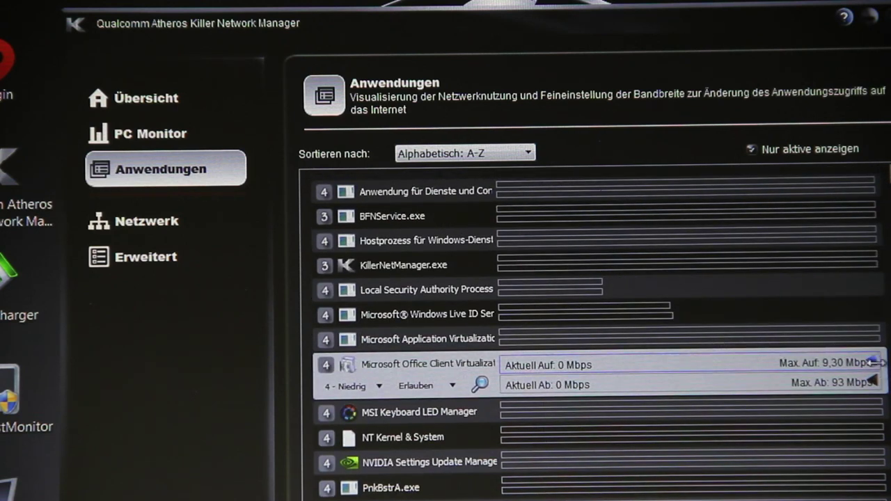
{"action": "left_click_drag", "start_coordinate": [870, 362], "coordinate": [669, 362]}
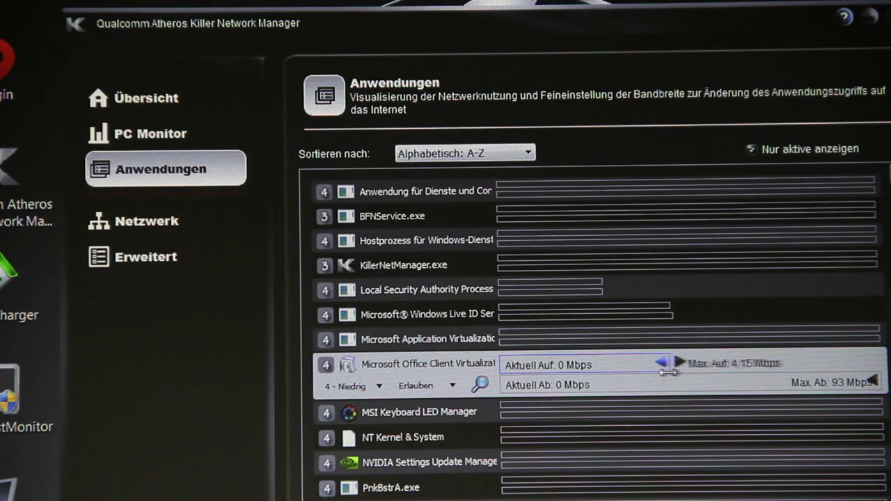
{"action": "left_click_drag", "start_coordinate": [668, 363], "coordinate": [555, 363]}
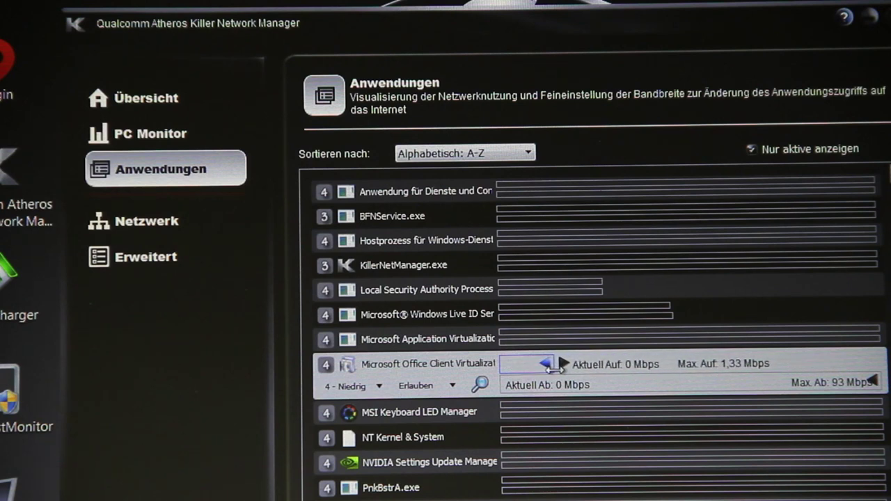